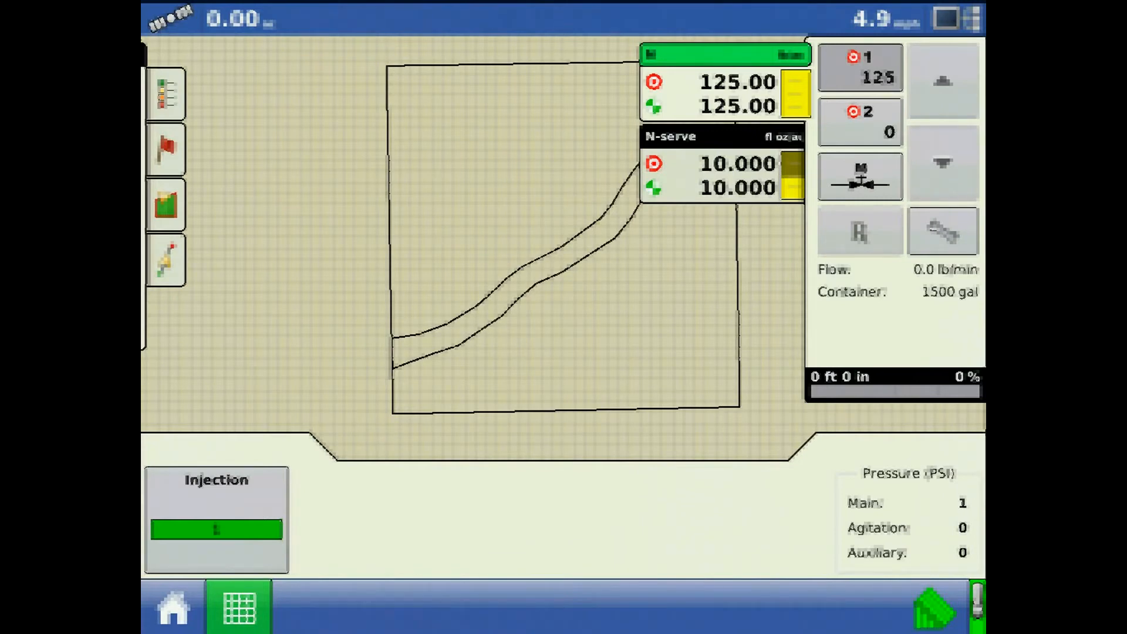
Open Injection Controls from the Injection widget and start priming the DirectInject pump.
left_click(215, 518)
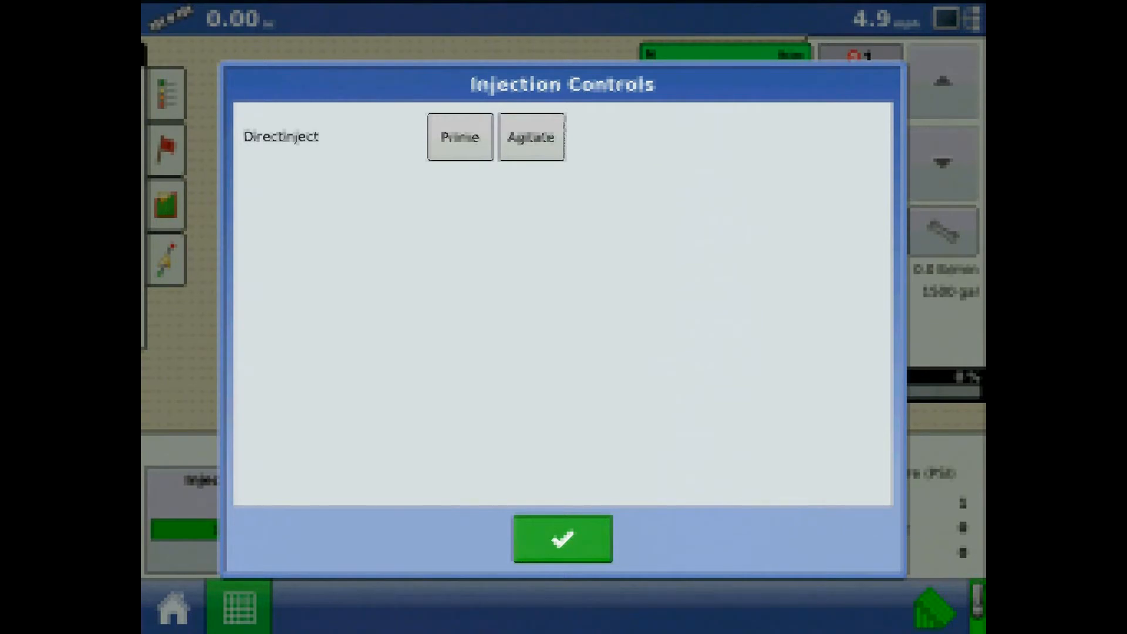
left_click(531, 136)
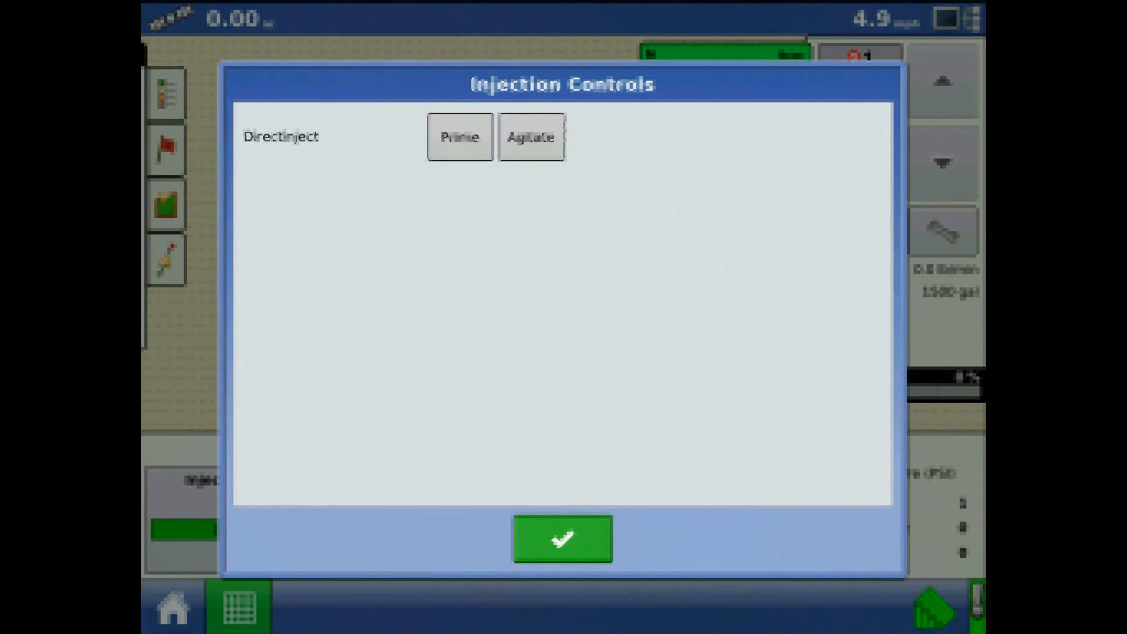
left_click(459, 136)
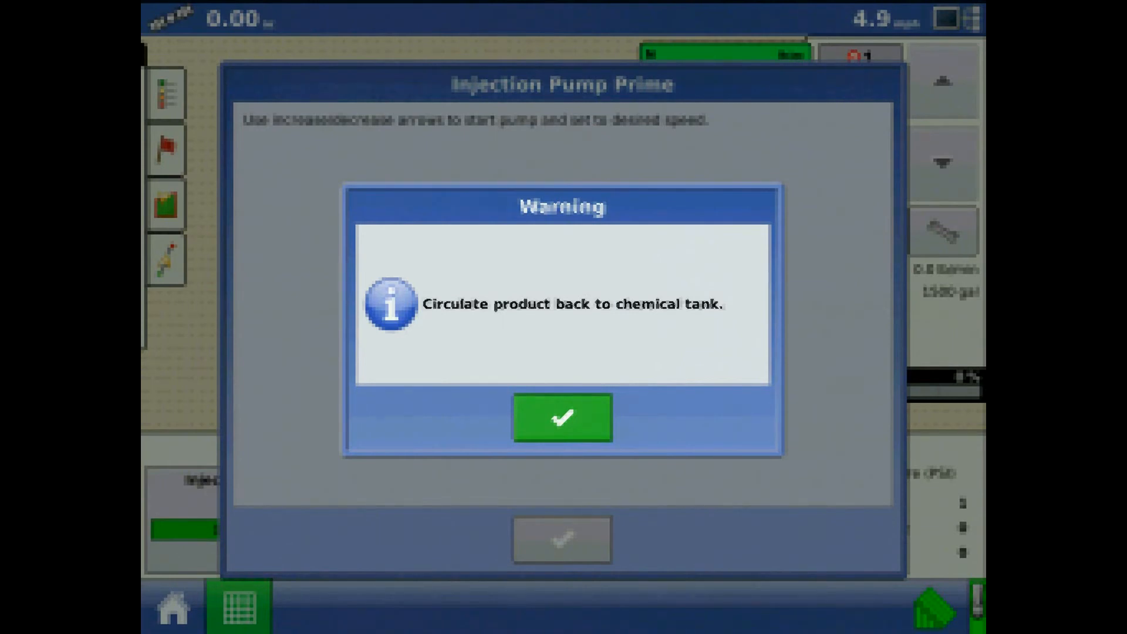
Acknowledge the circulate-product-to-chemical-tank warning to begin the prime timer.
left_click(561, 417)
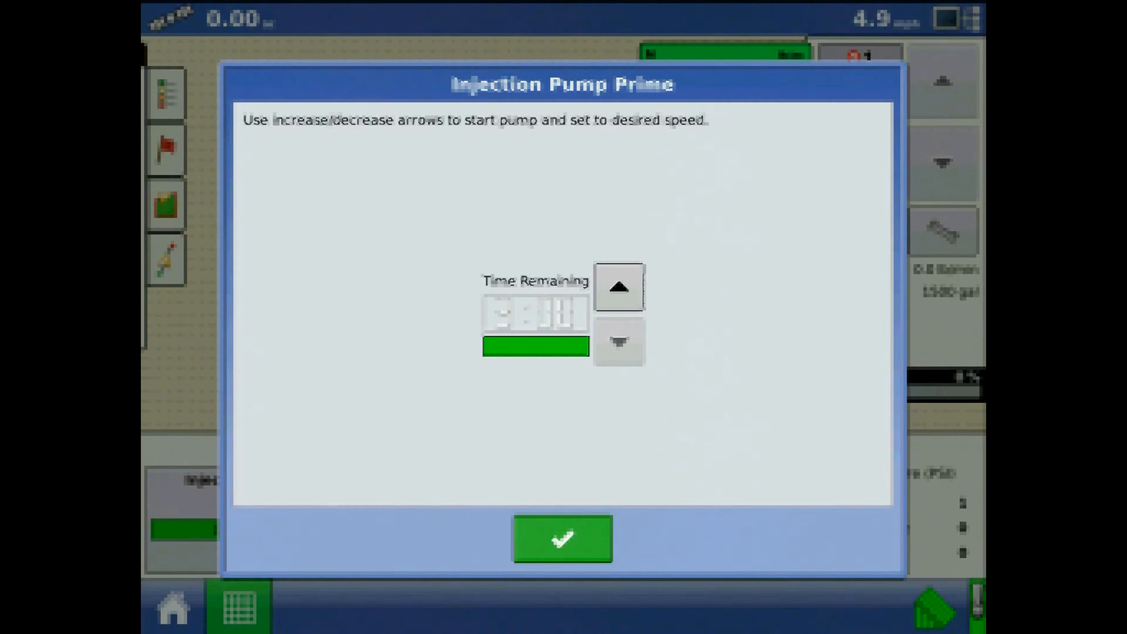
End priming and acknowledge the return-plumbing-to-field-ready warning.
left_click(561, 538)
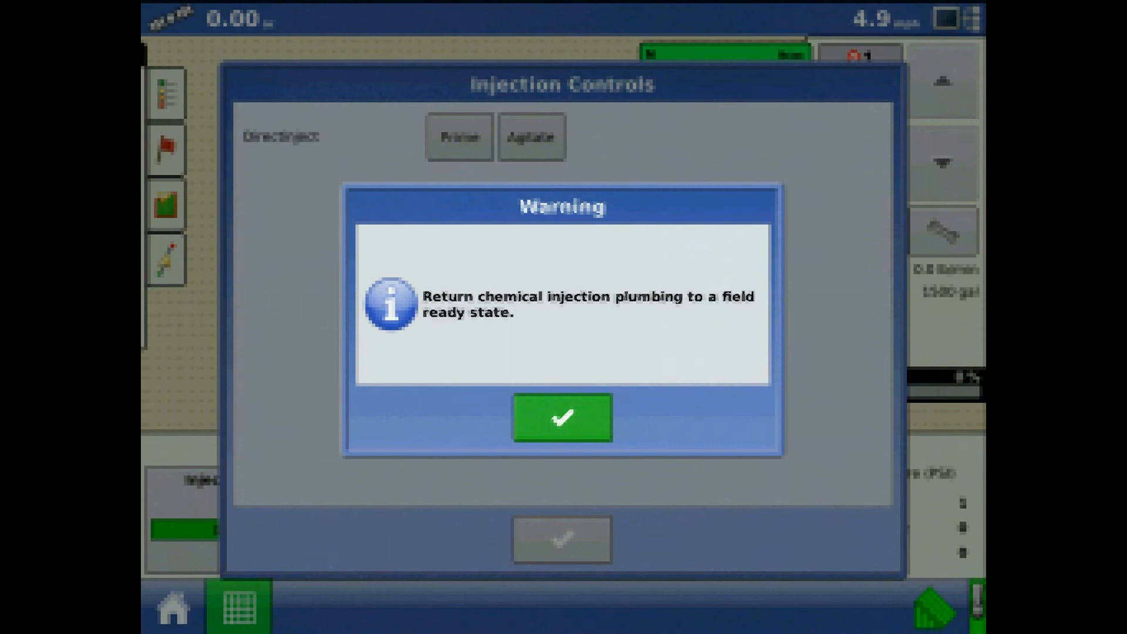
left_click(561, 418)
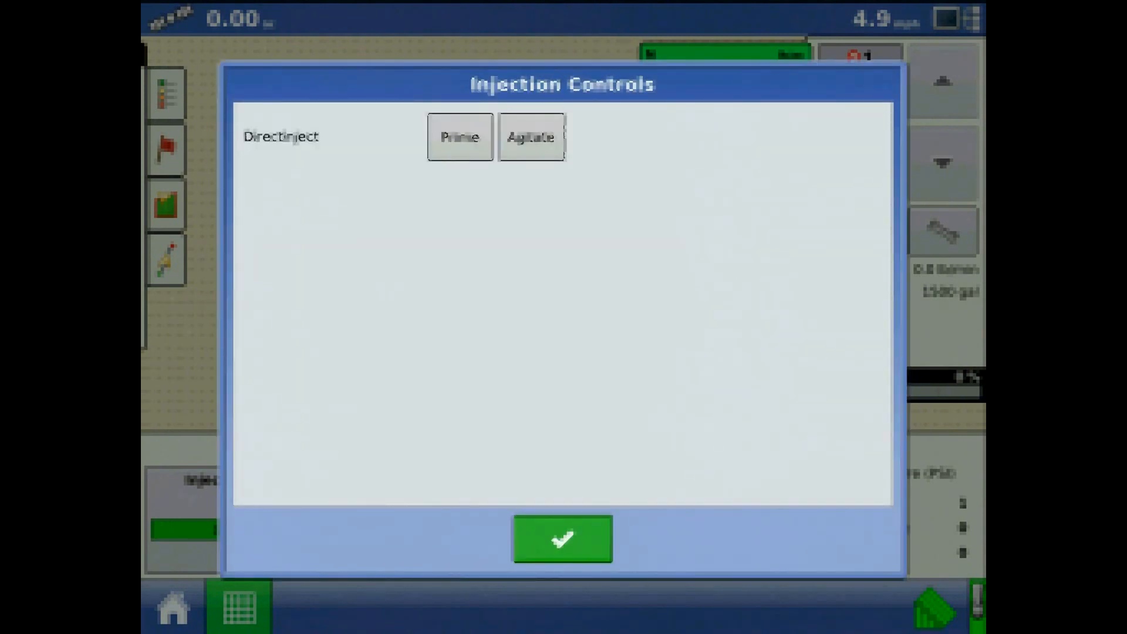